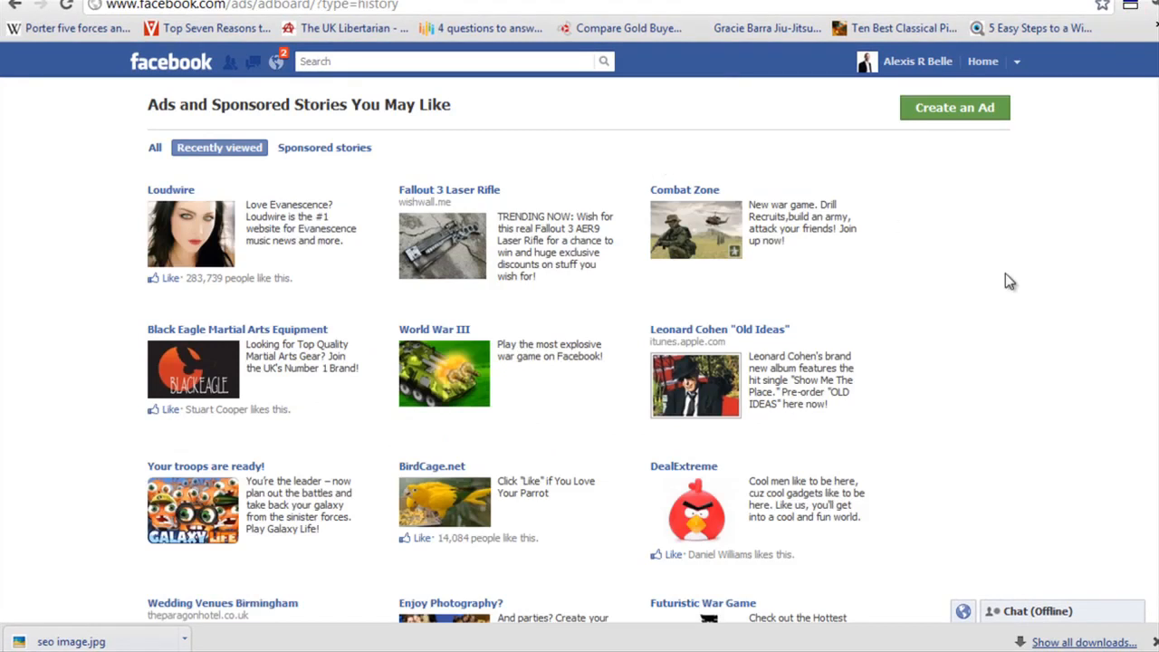
pyautogui.moveTo(1004, 287)
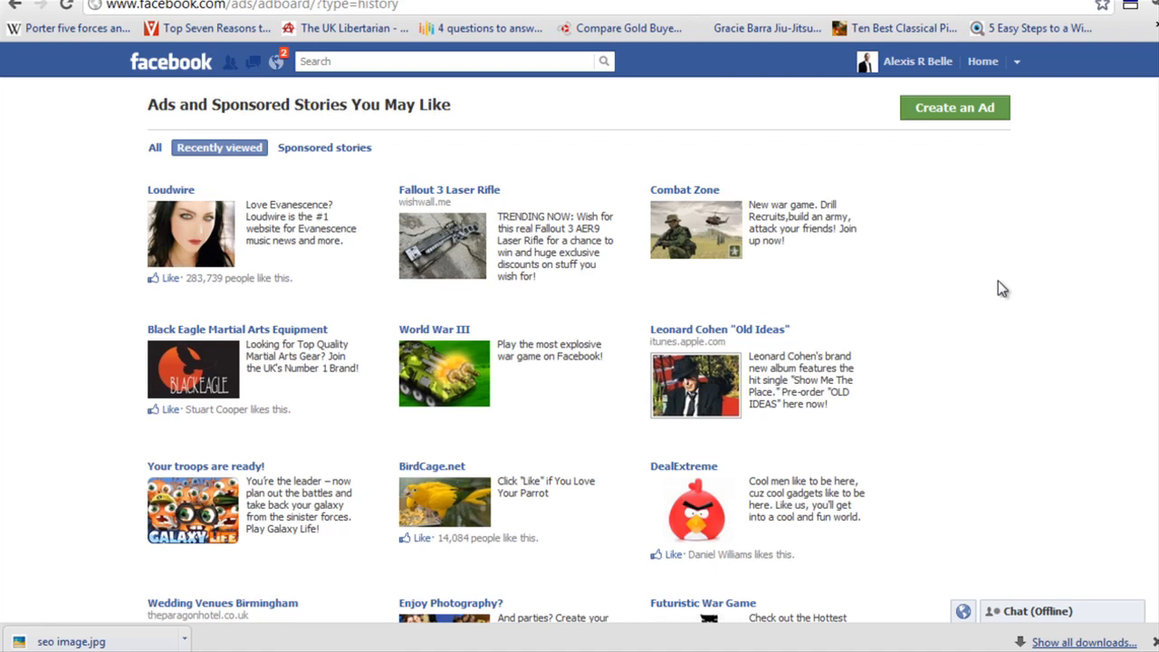
pyautogui.moveTo(692, 202)
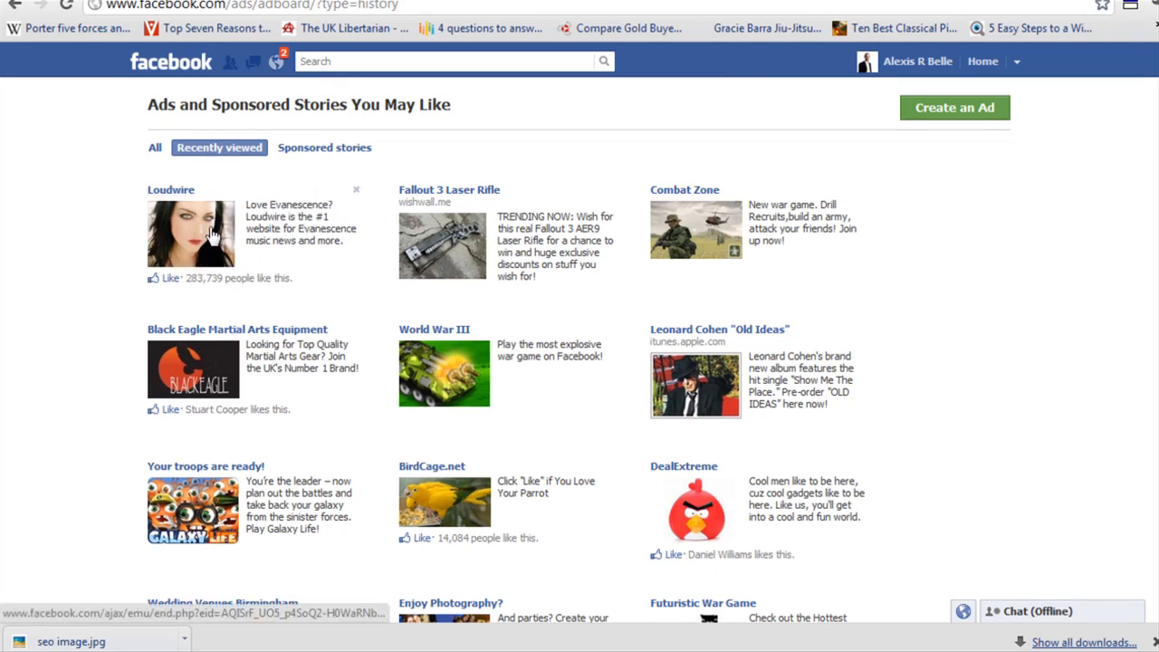
pyautogui.moveTo(201, 233)
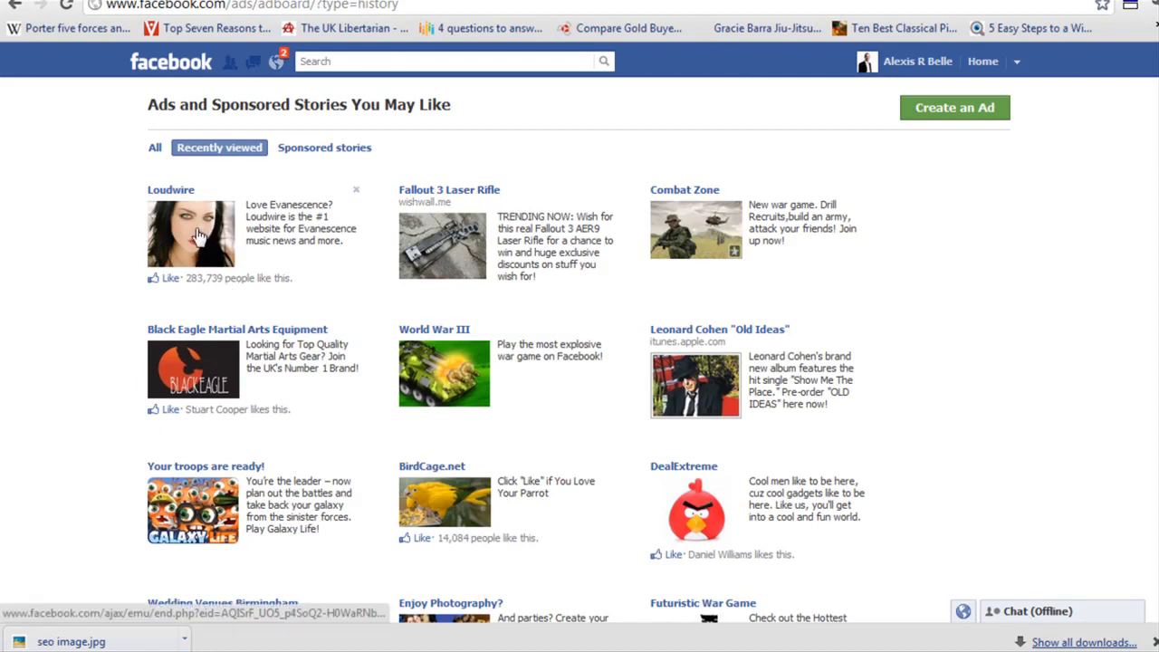
pyautogui.moveTo(107, 286)
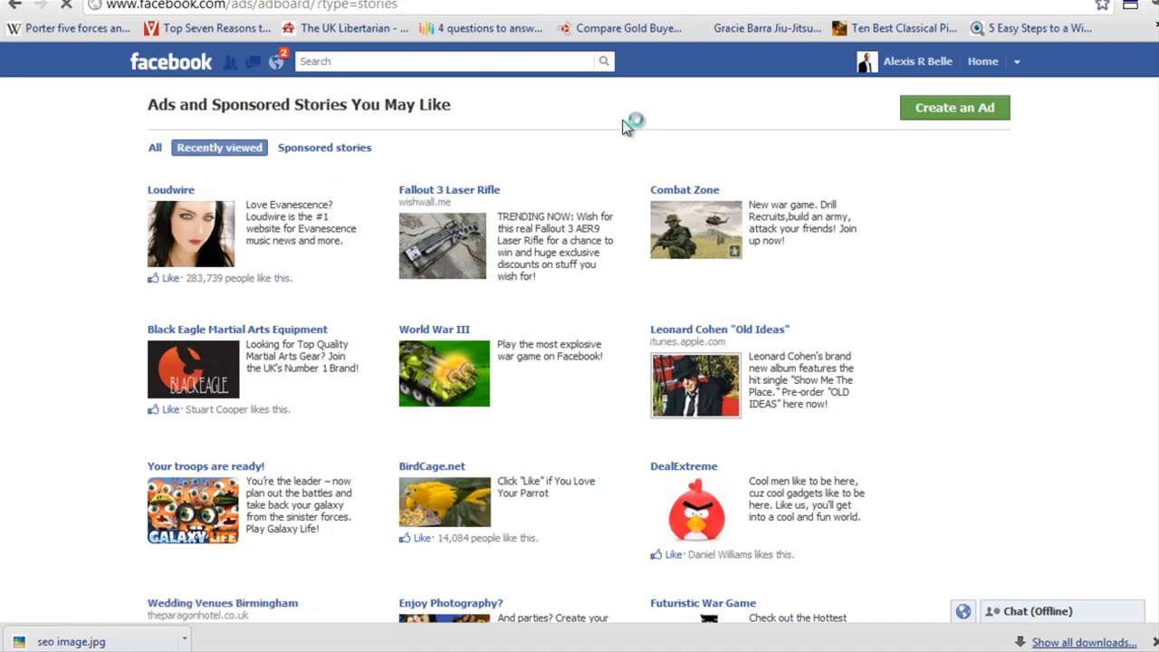
# Step: Browse the sponsored stories, return to all ads, and start creating a new ad
pyautogui.click(324, 148)
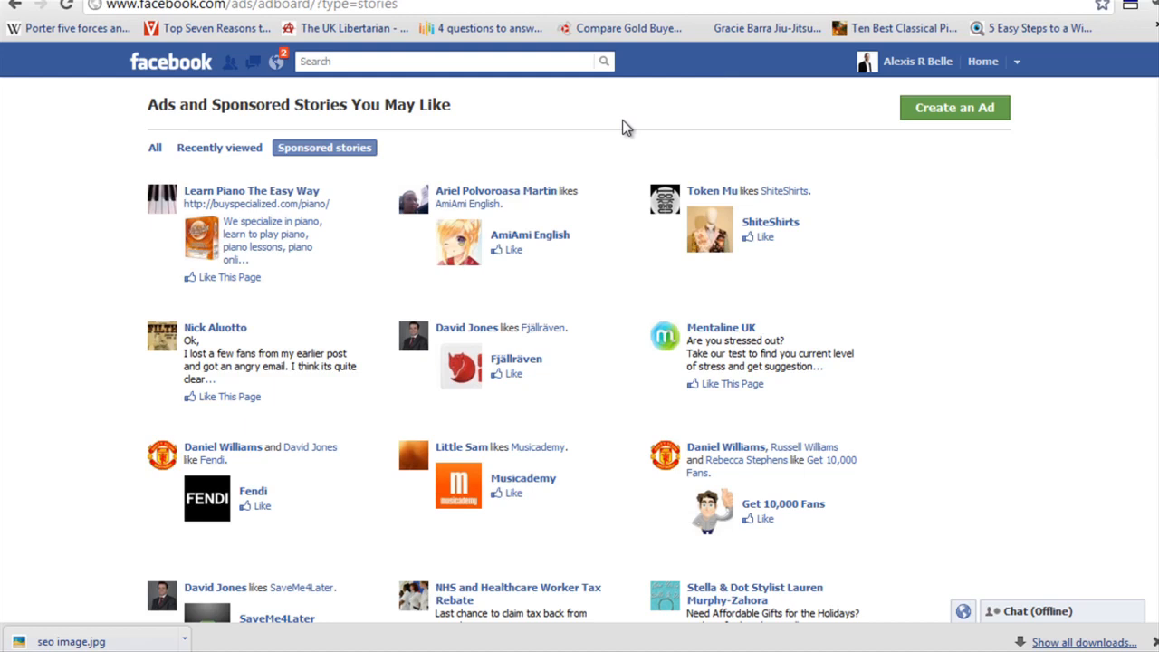
pyautogui.moveTo(317, 301)
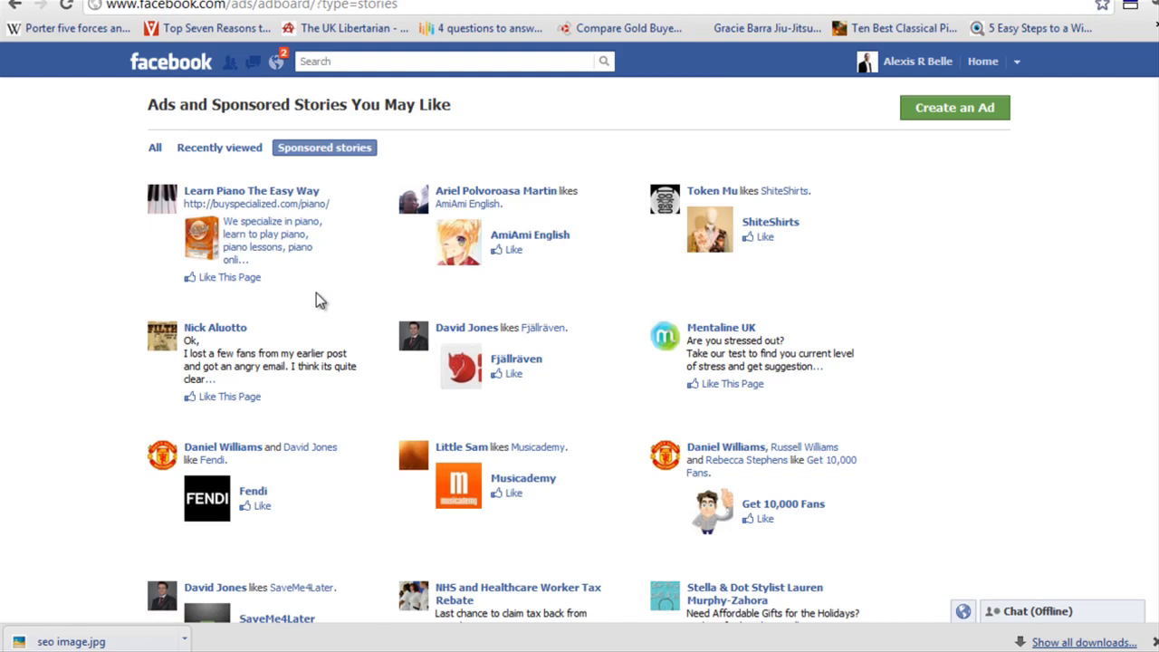
pyautogui.click(154, 147)
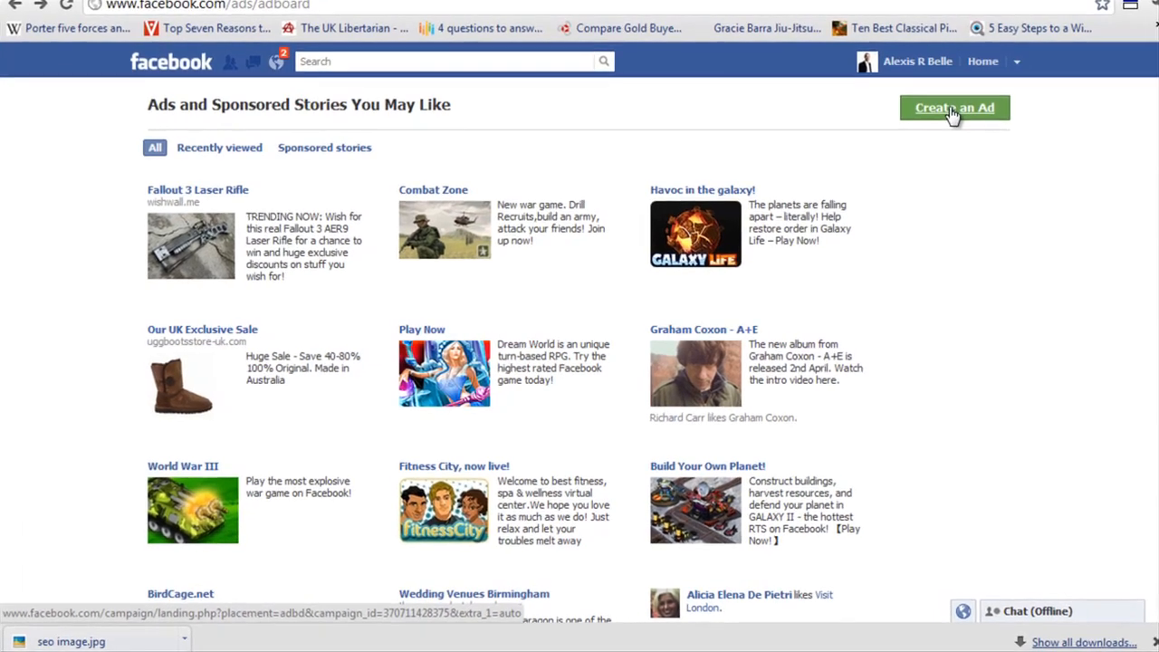
pyautogui.click(954, 109)
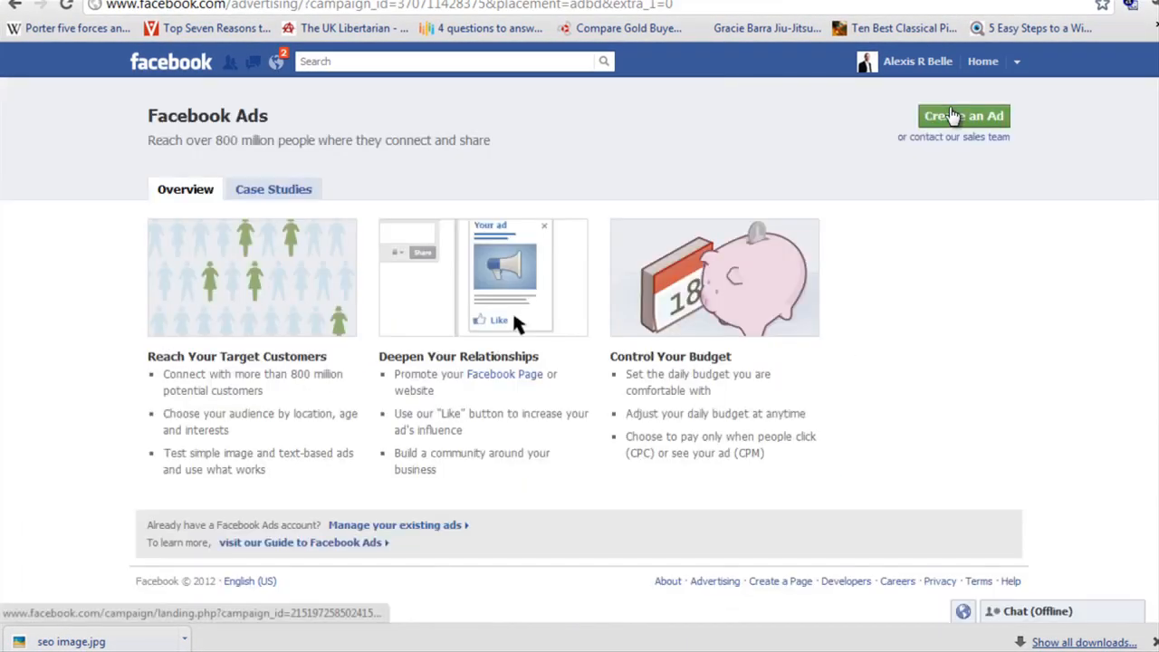
# Step: Start a new ad so the Advertise on Facebook design form appears
pyautogui.click(963, 116)
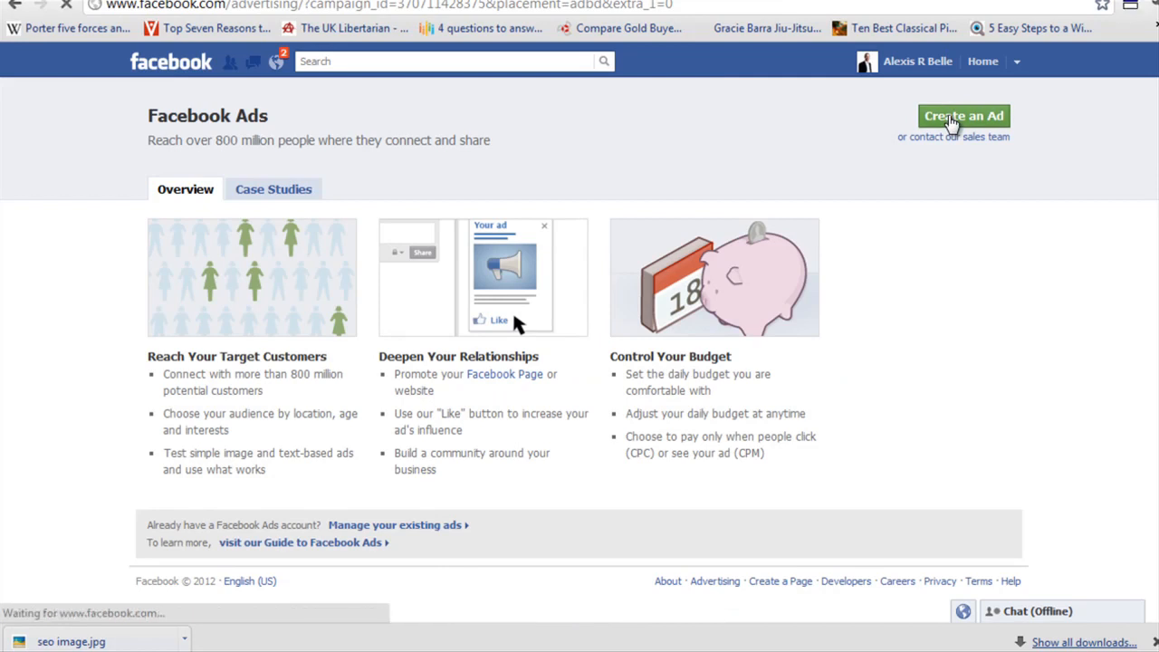
pyautogui.click(963, 115)
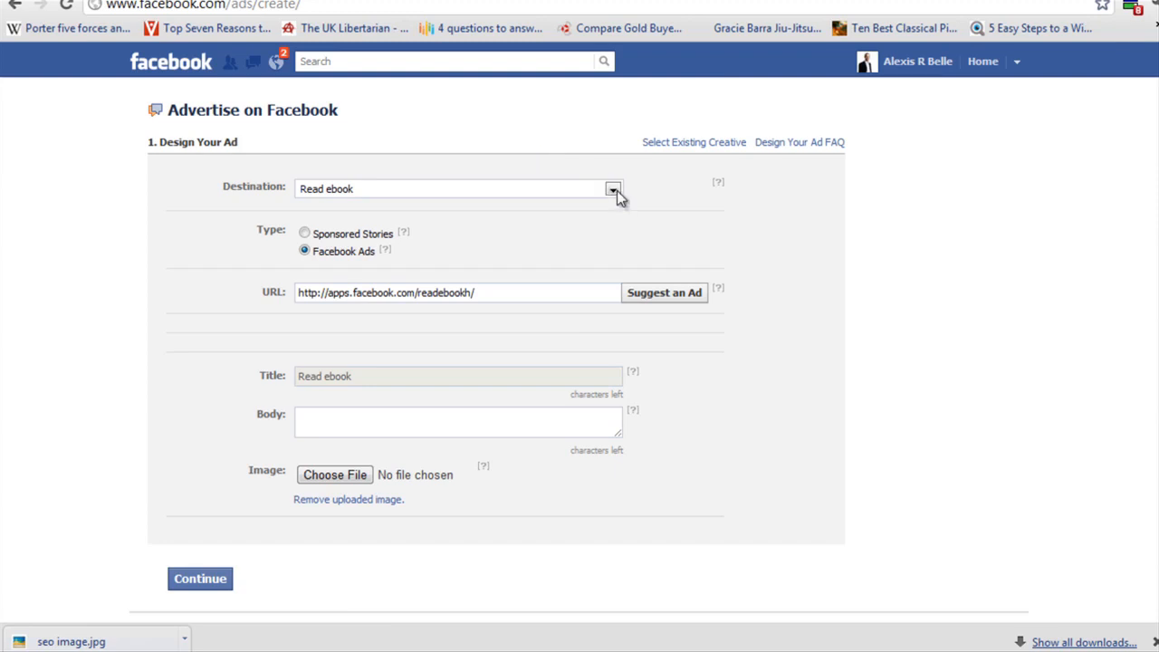
# Step: Make Pro Web Video Online the destination as a Facebook Ads for Pages ad
pyautogui.click(614, 190)
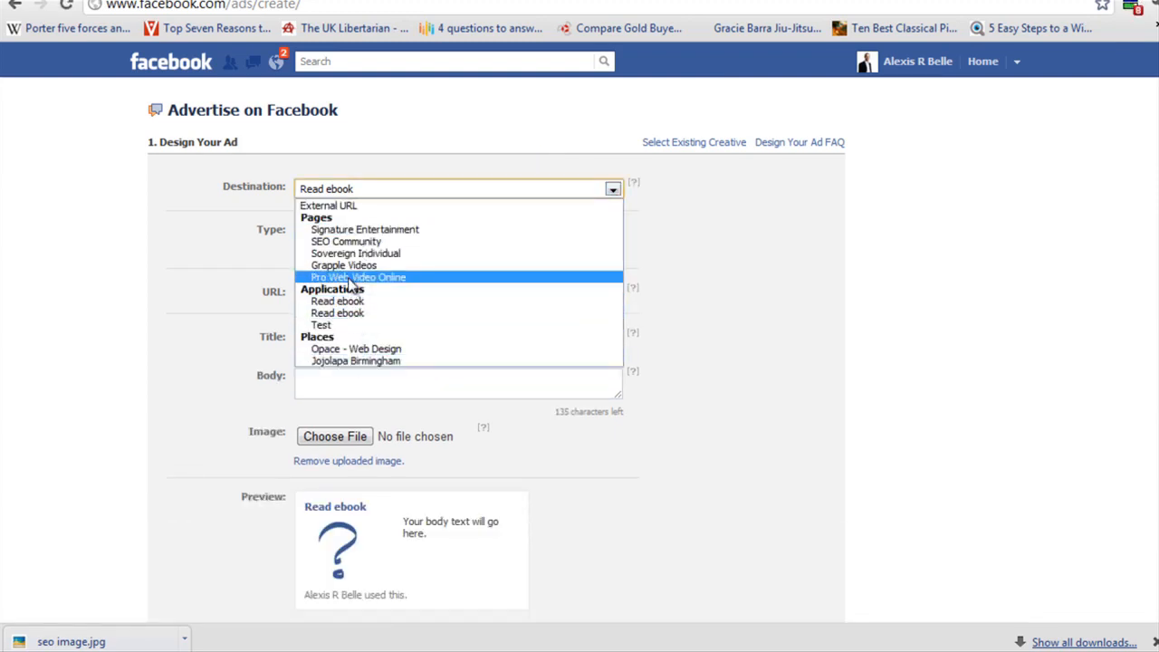
pyautogui.click(359, 277)
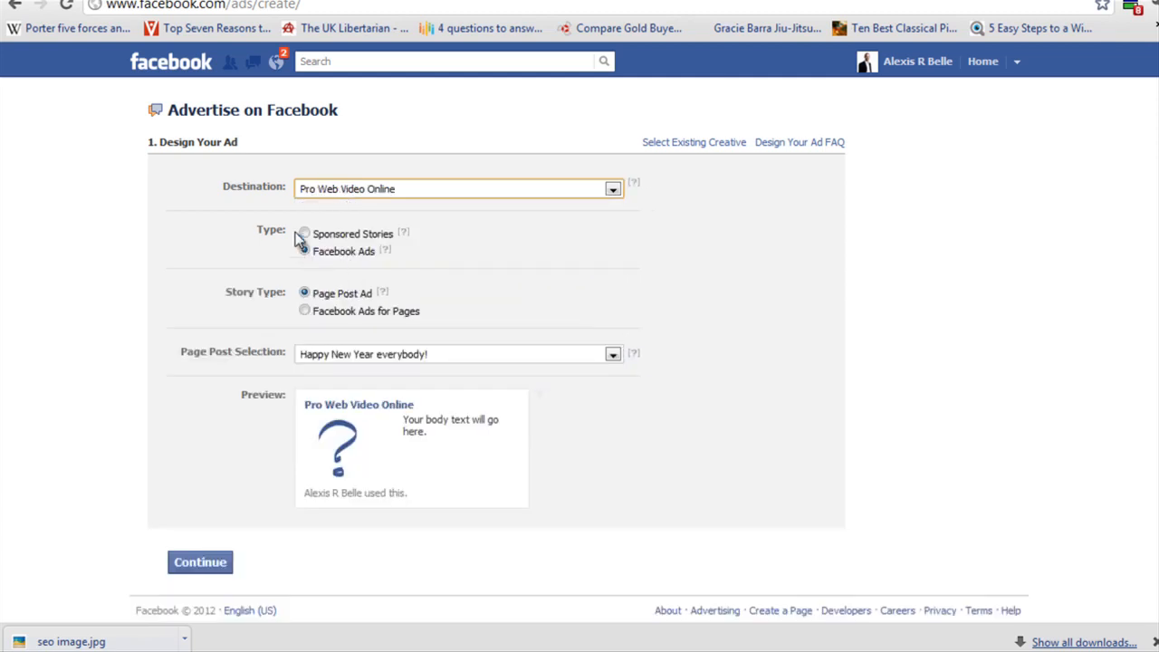
pyautogui.click(304, 250)
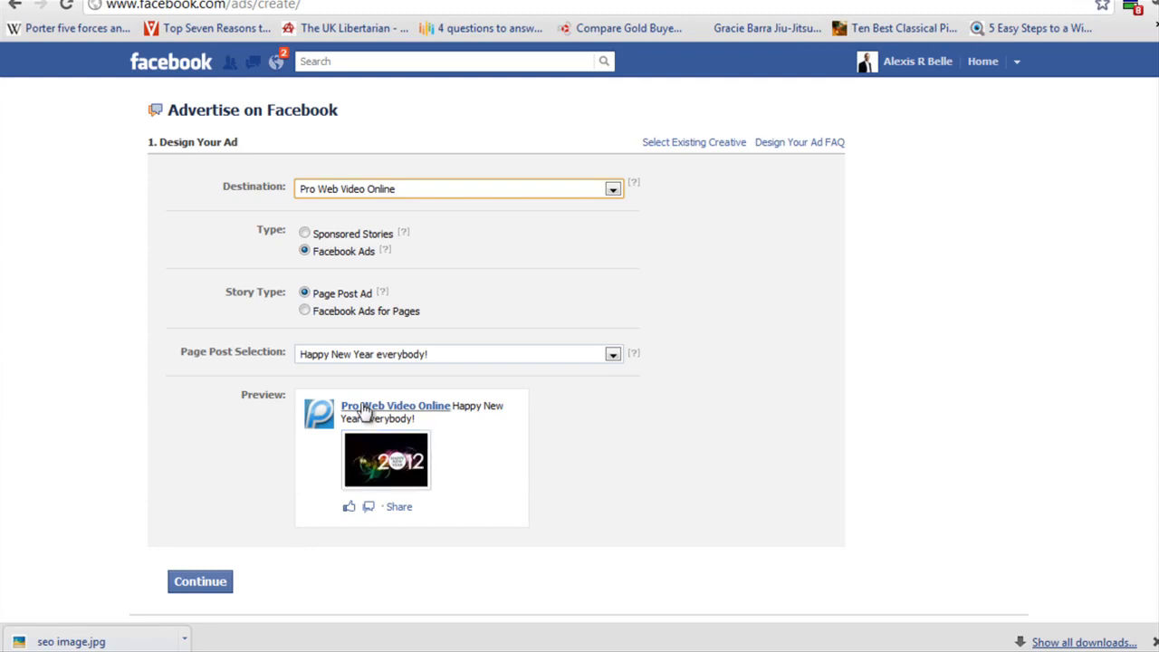
pyautogui.moveTo(380, 435)
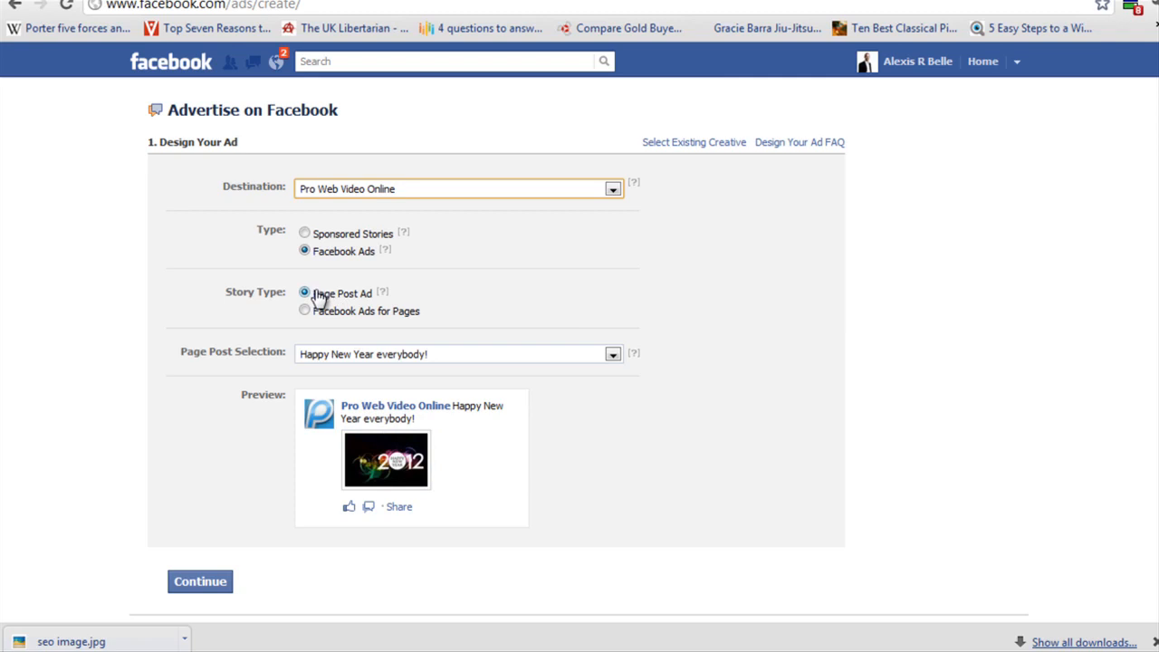
pyautogui.click(304, 312)
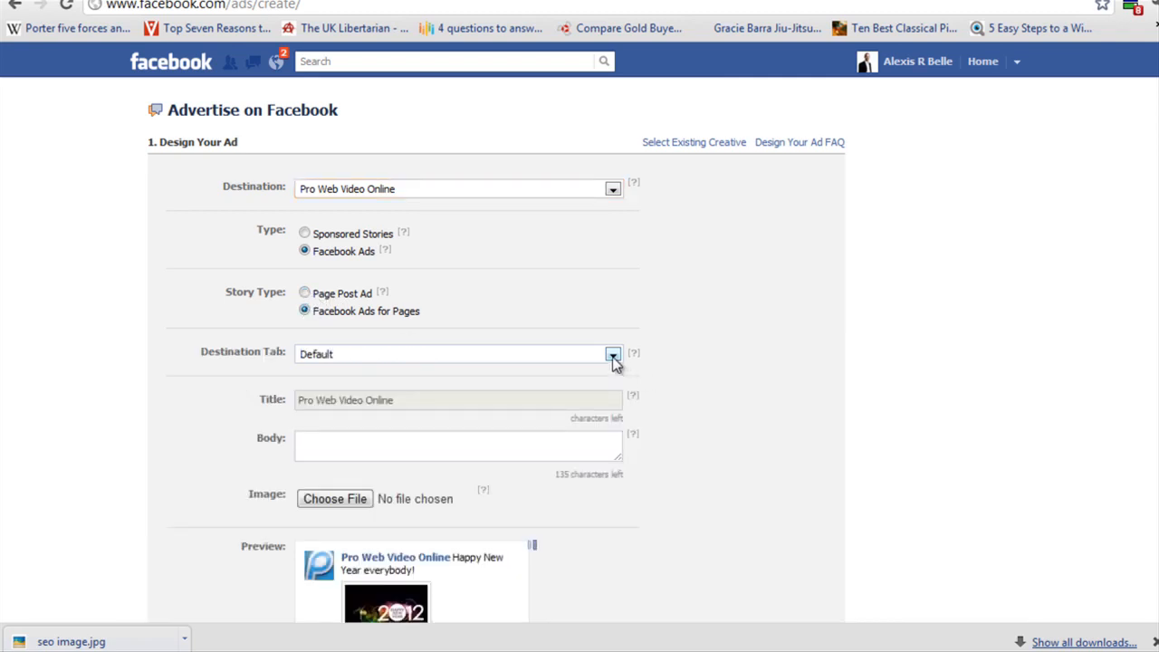
# Step: Keep the Default destination tab and write the free online SEO course body text
pyautogui.click(612, 353)
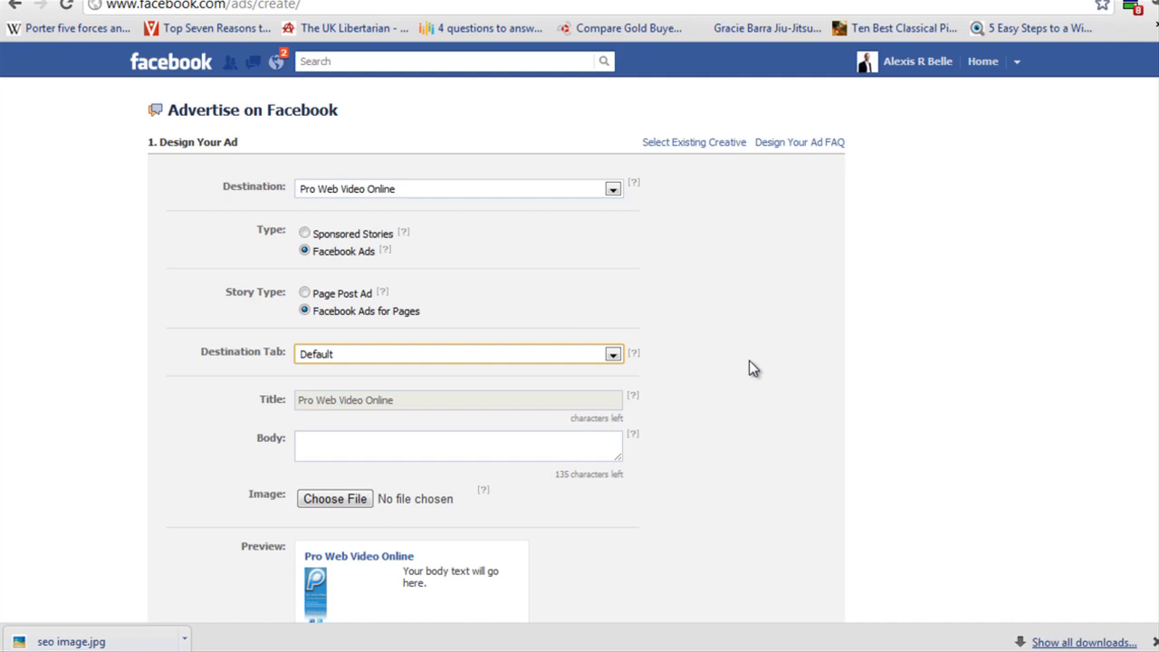
pyautogui.click(612, 353)
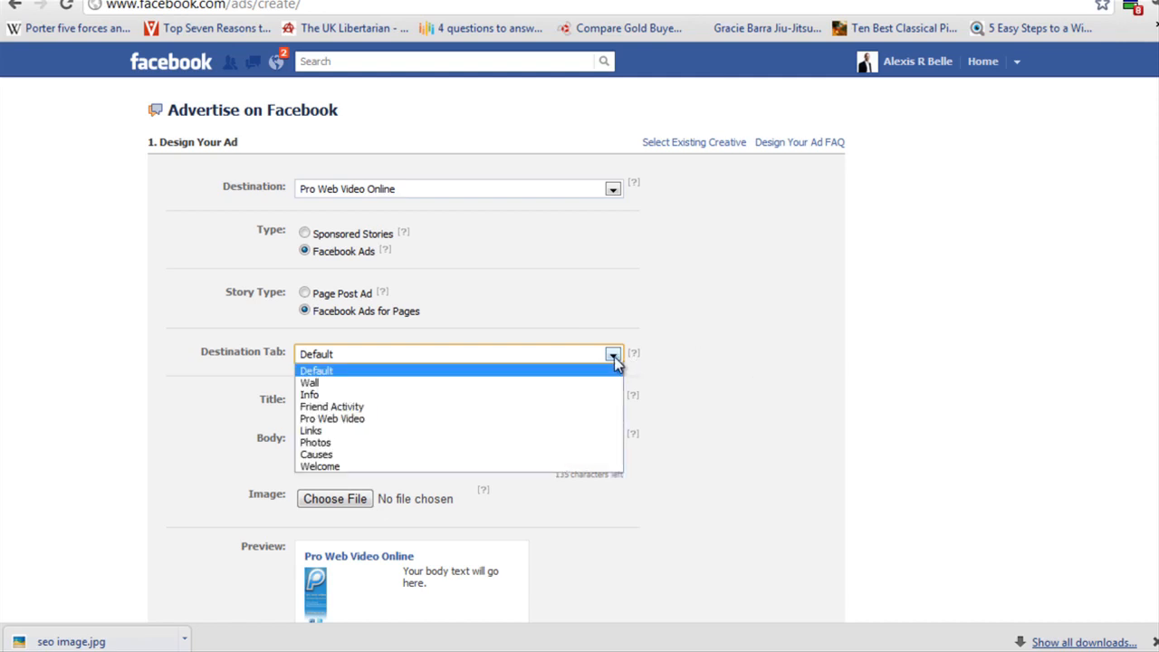
pyautogui.click(315, 369)
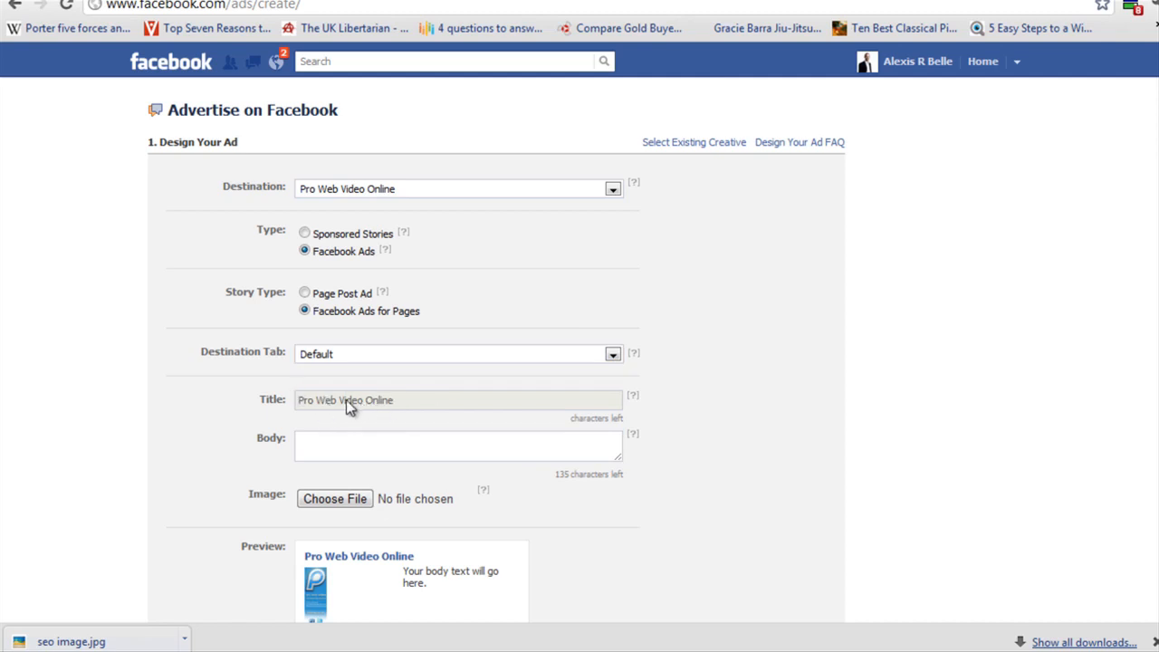
pyautogui.moveTo(322, 581)
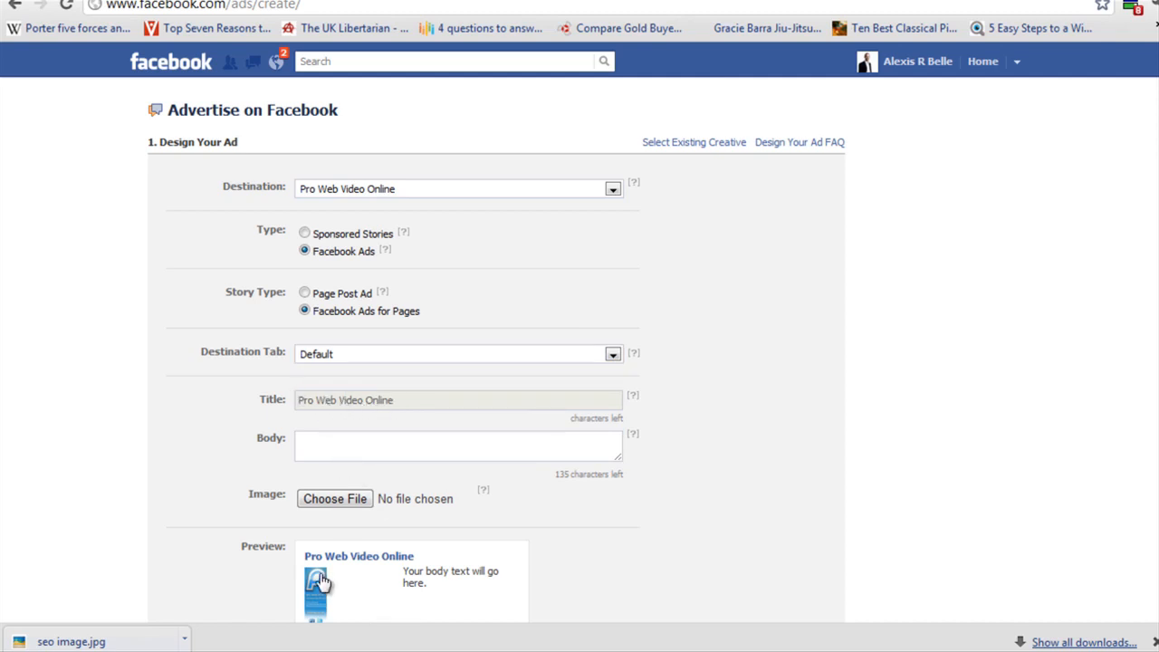
pyautogui.click(457, 445)
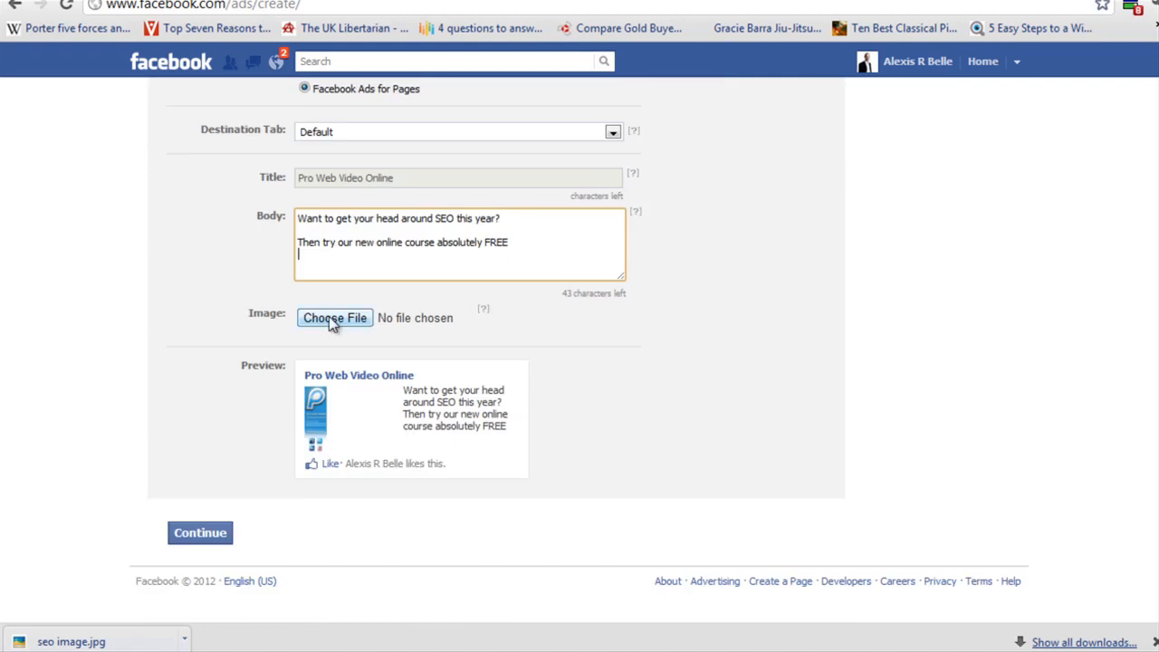
# Step: Attach seo image.jpg as the ad's image
pyautogui.click(333, 319)
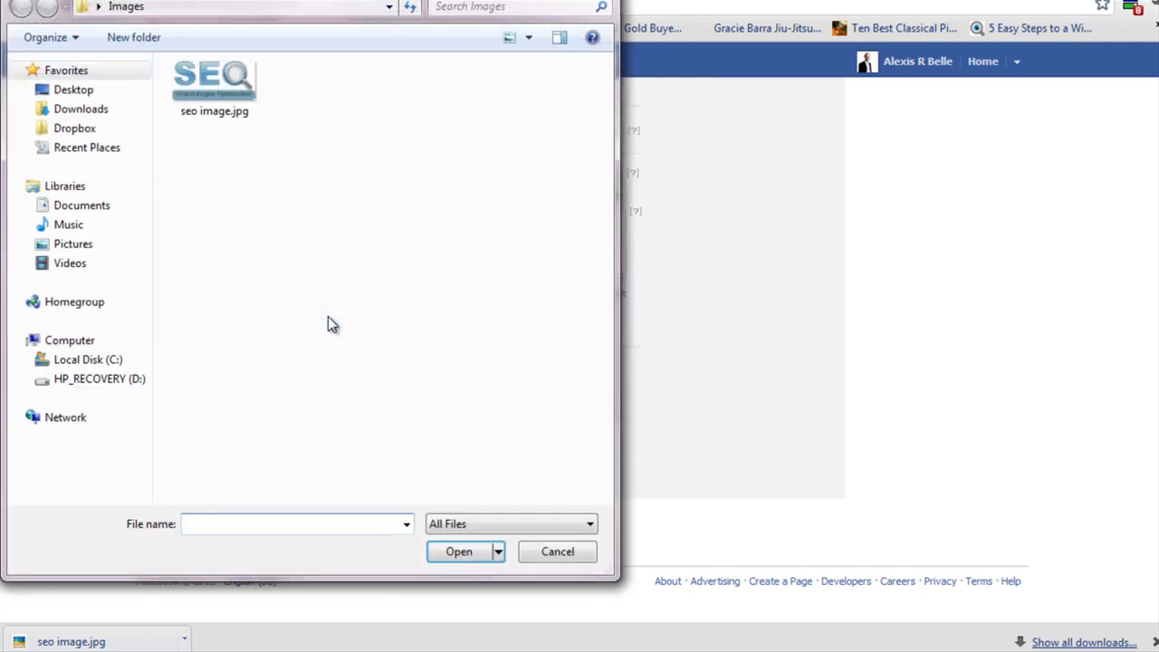
pyautogui.click(214, 81)
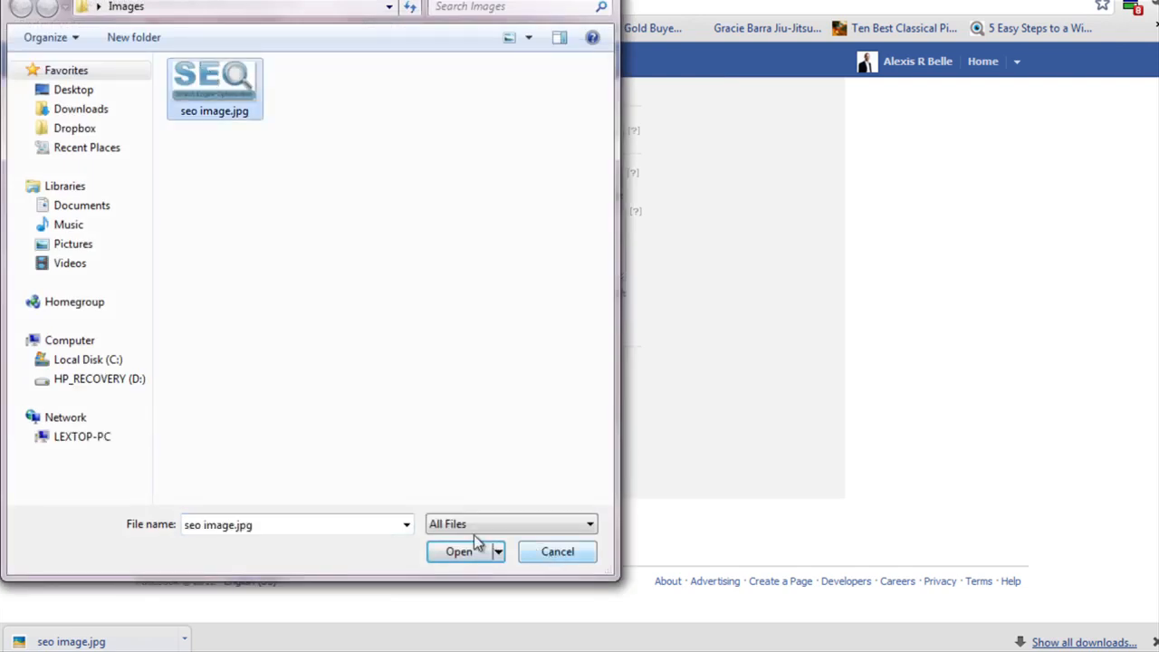
pyautogui.click(460, 550)
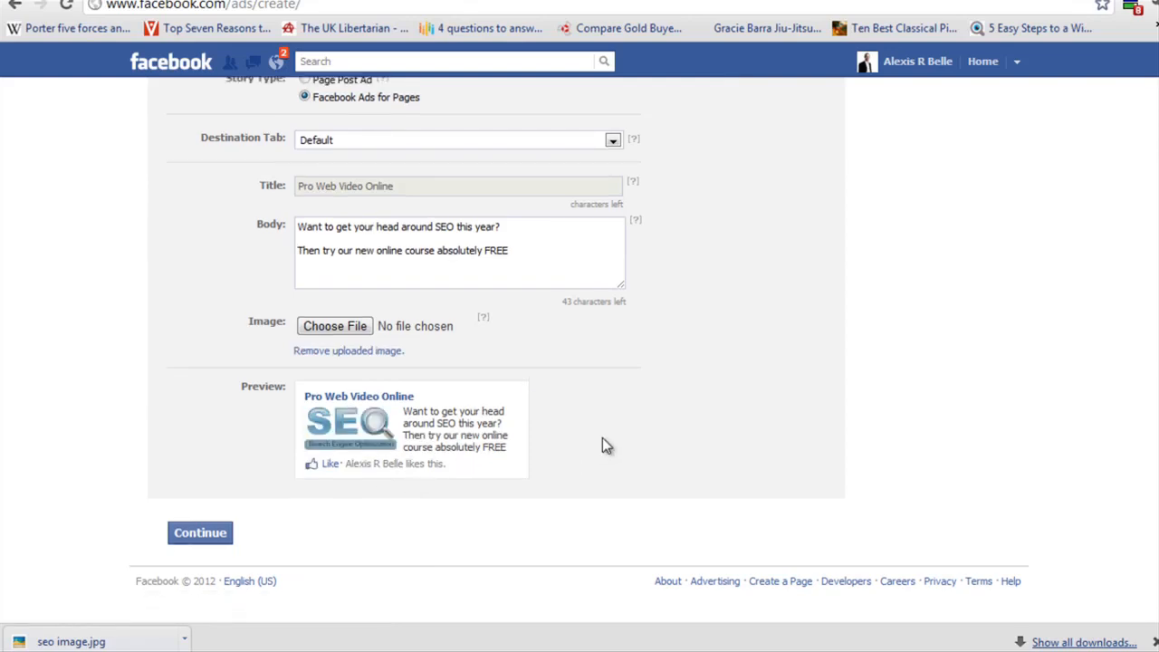
pyautogui.moveTo(351, 442)
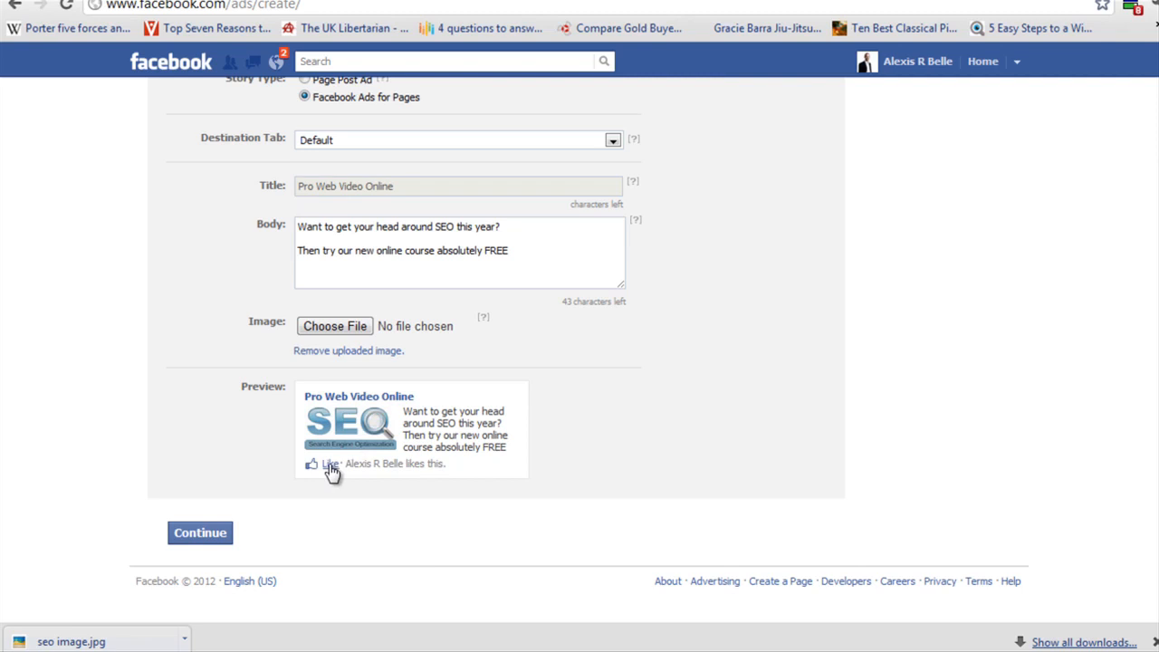
pyautogui.moveTo(426, 431)
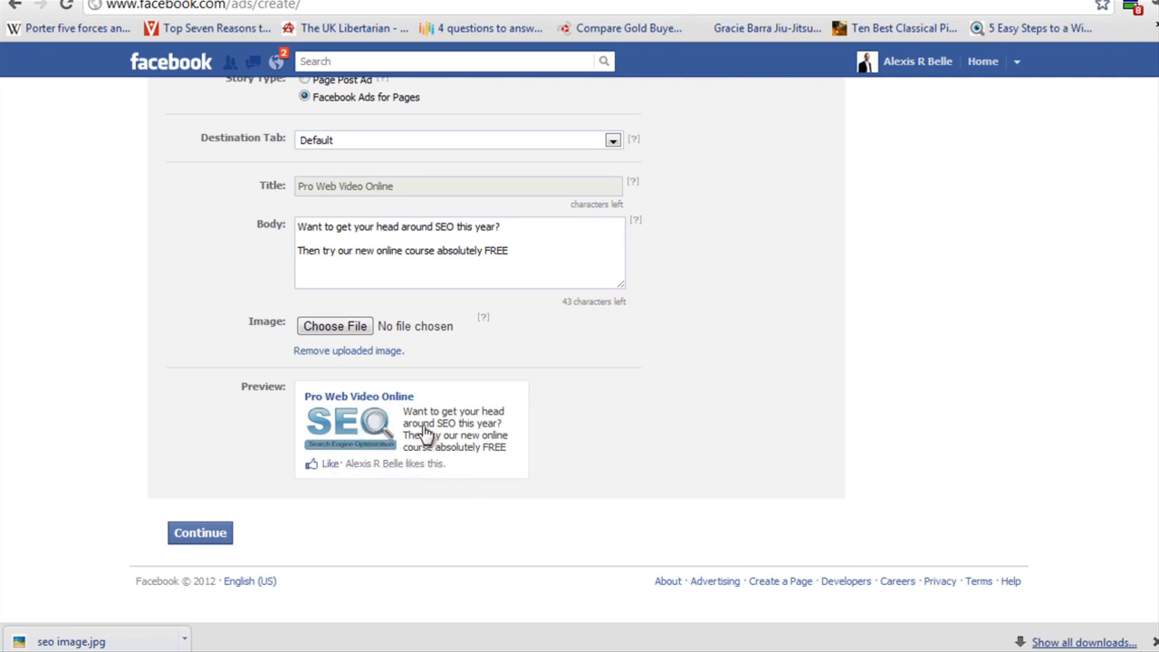
pyautogui.moveTo(576, 427)
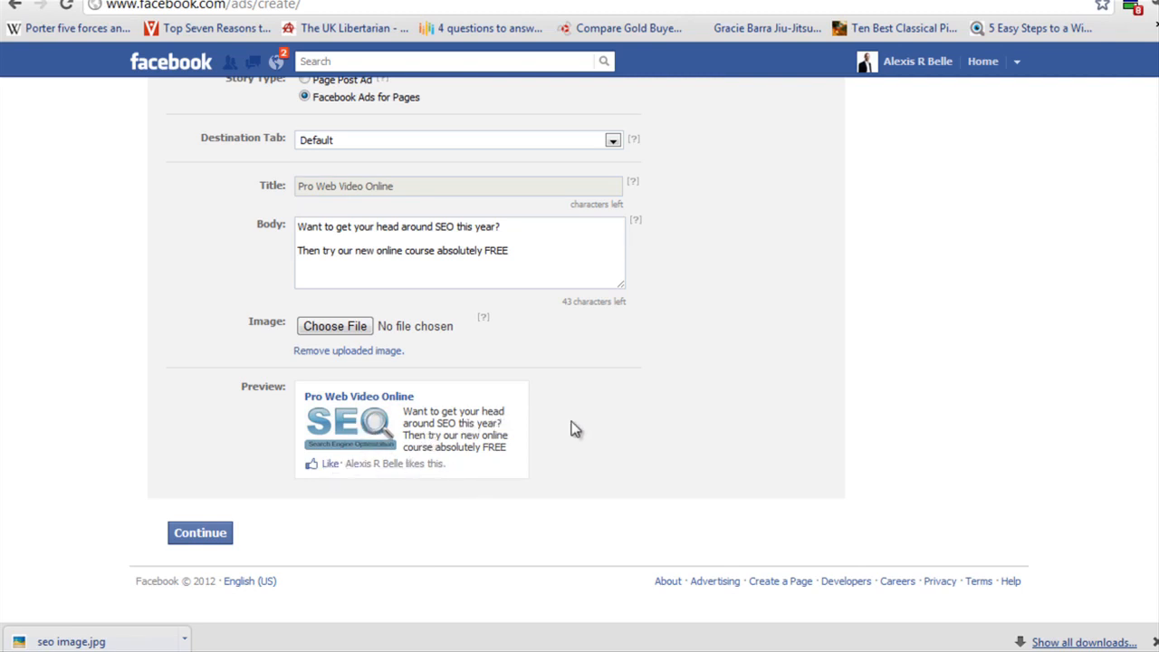